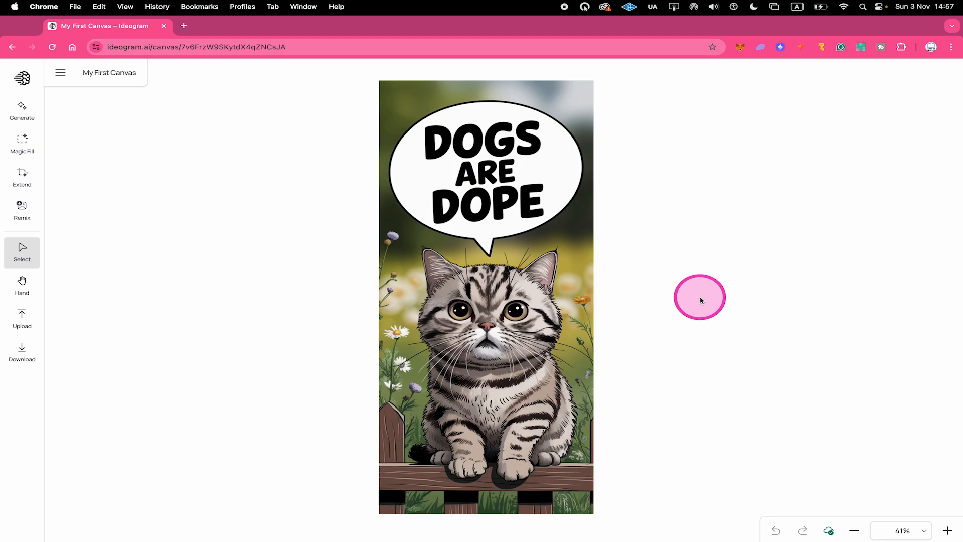
pyautogui.moveTo(156, 202)
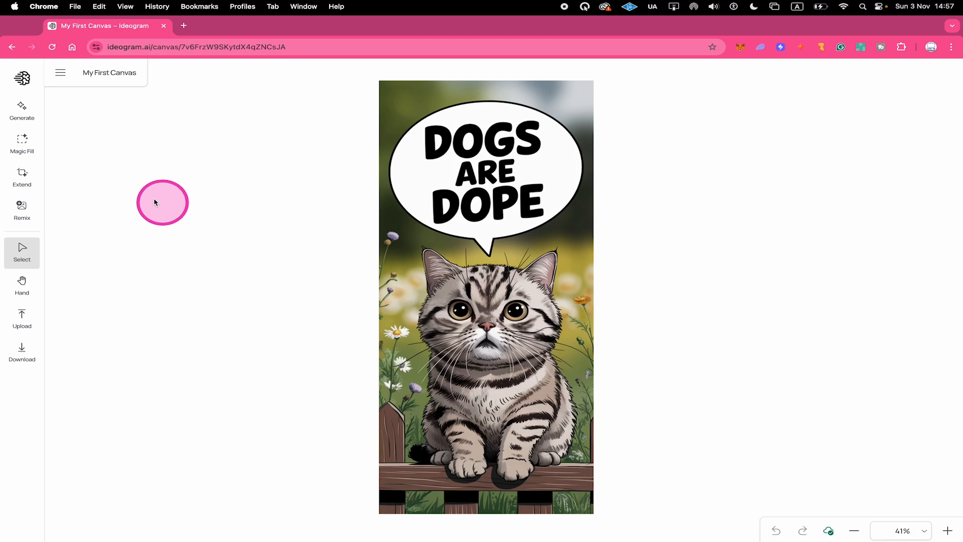
# Step: Mask the 'DOGS ARE DOPE' lettering in the speech bubble with Magic Fill
pyautogui.click(22, 143)
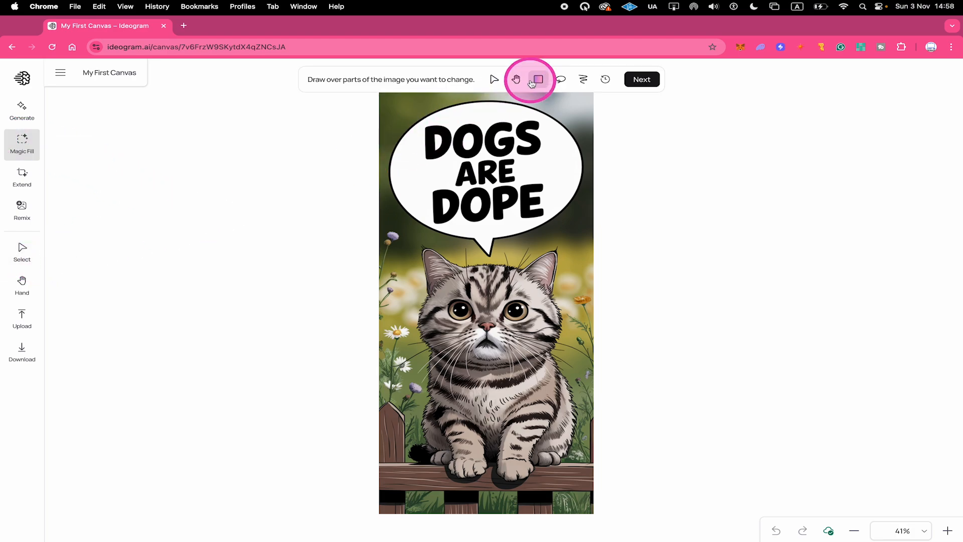
pyautogui.moveTo(561, 79)
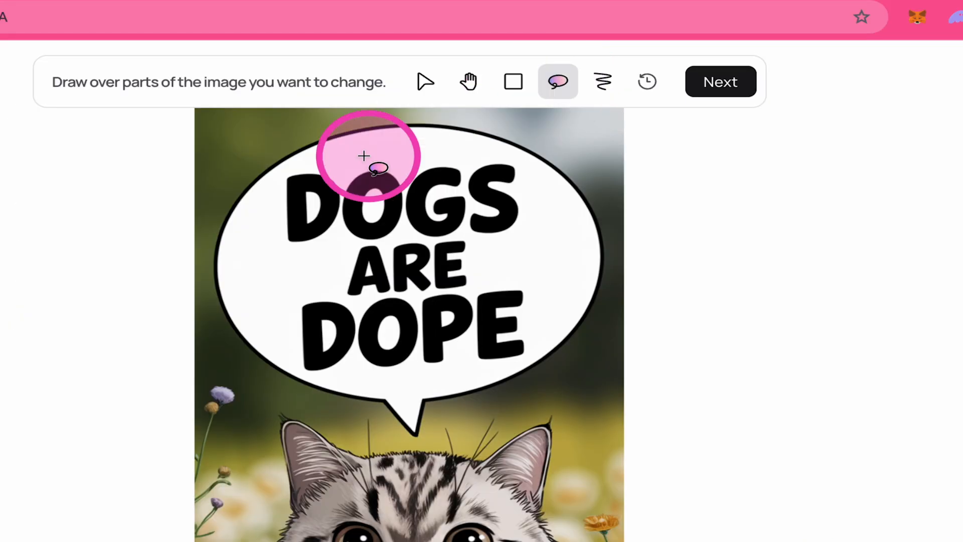
pyautogui.moveTo(362, 156); pyautogui.dragTo(550, 203)
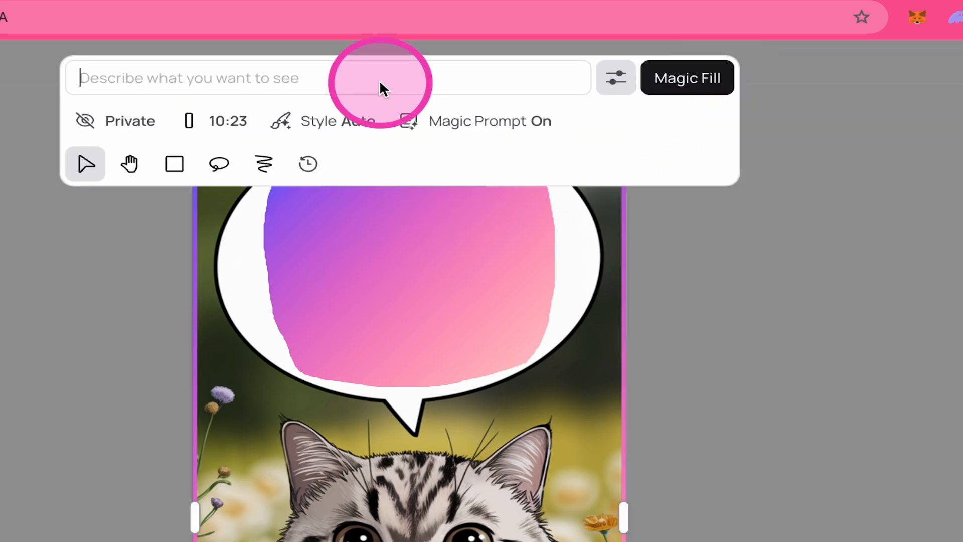
# Step: Fill the masked bubble using the prompt 'The text "Cats are dope"'
pyautogui.write('The text "')
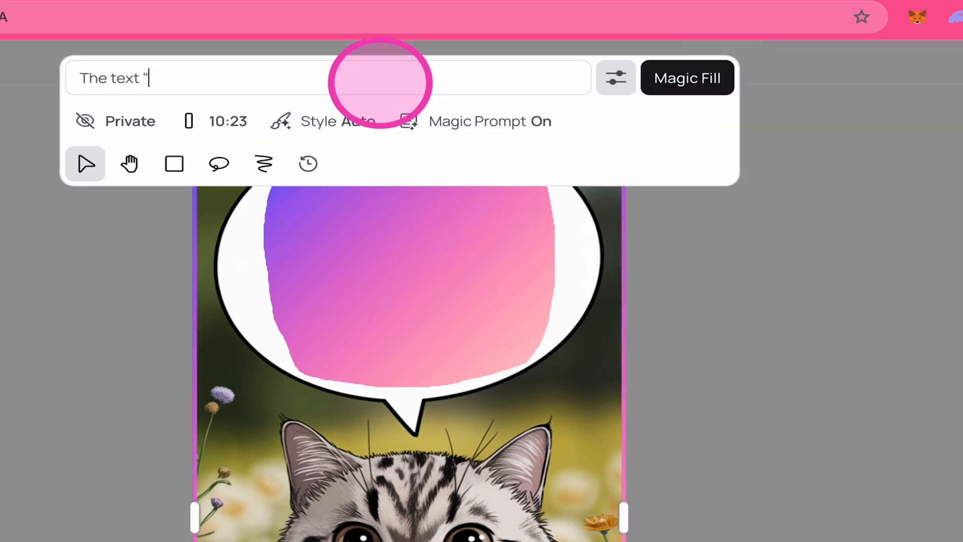
pyautogui.write('Cats are dope')
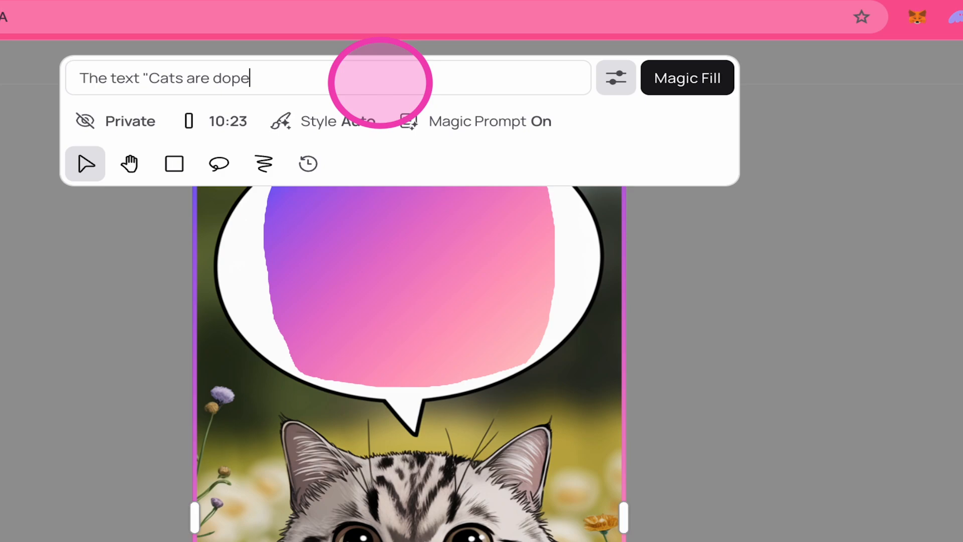
pyautogui.write('"')
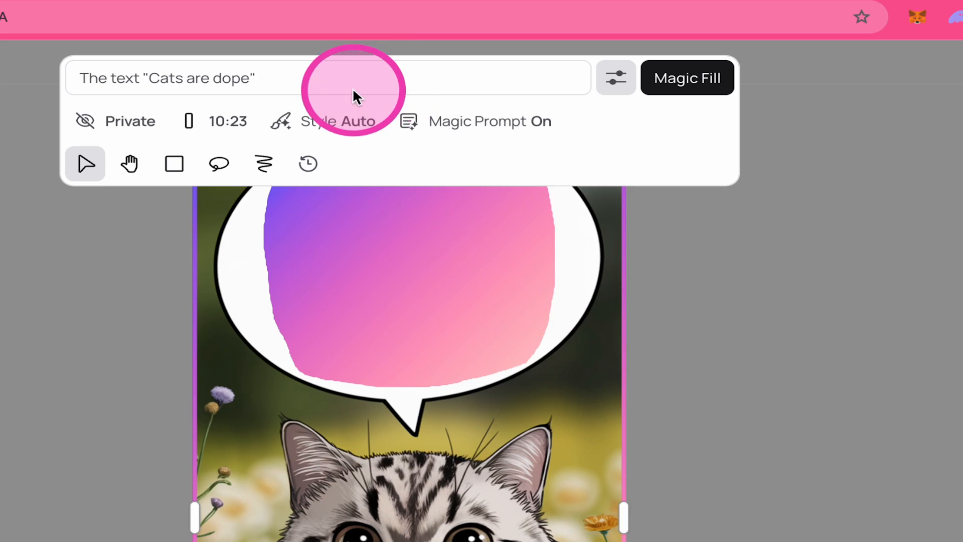
pyautogui.click(687, 78)
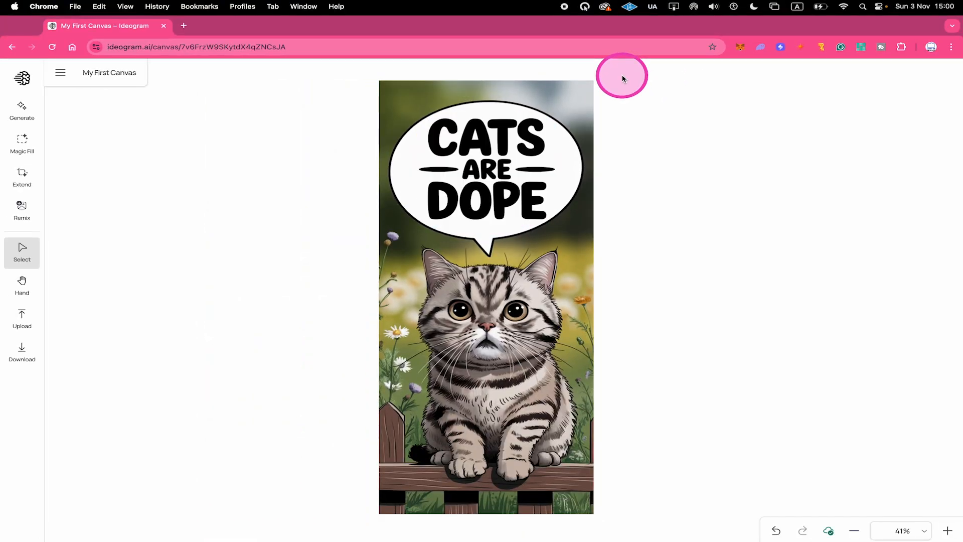
pyautogui.moveTo(637, 79)
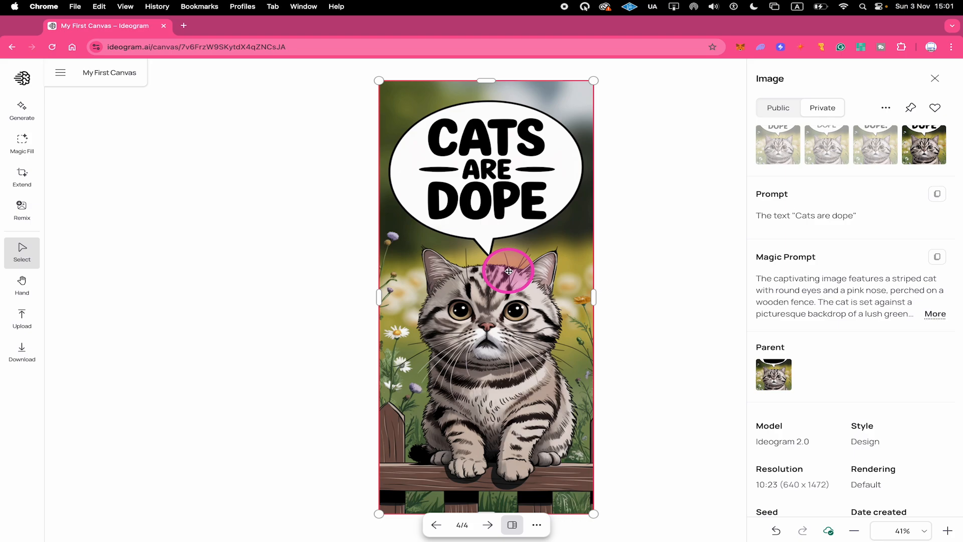
pyautogui.moveTo(474, 419)
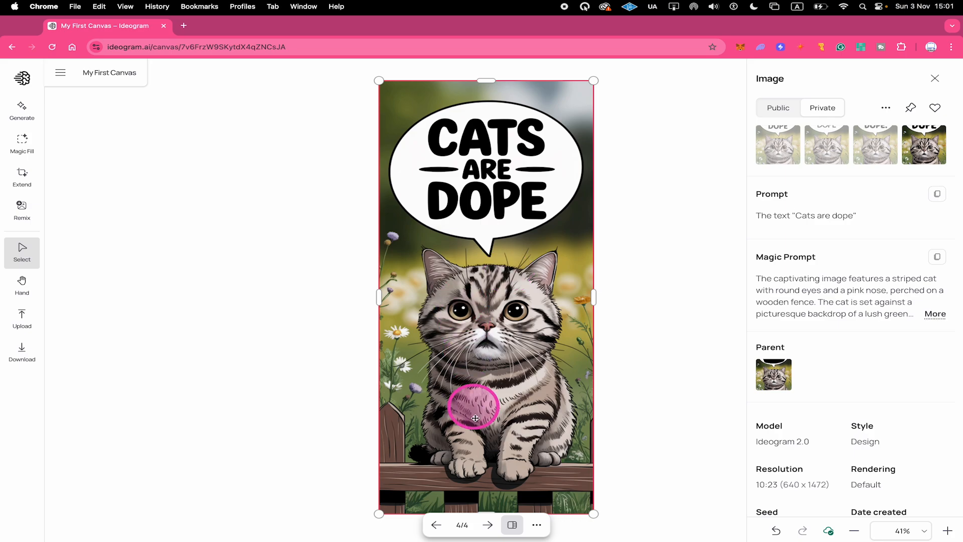
# Step: Cycle through the CATS ARE DOPE variations back to the bold dashed lettering
pyautogui.click(488, 526)
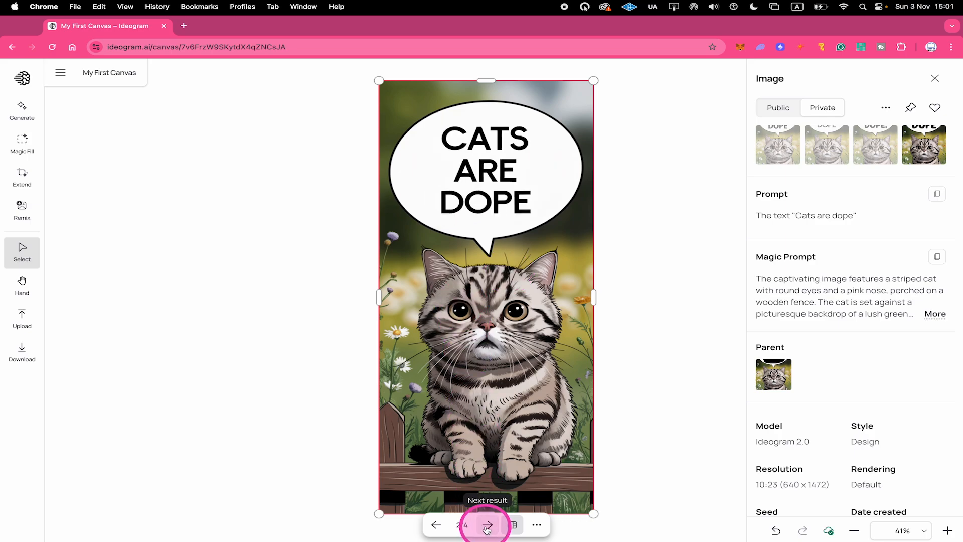
pyautogui.click(487, 525)
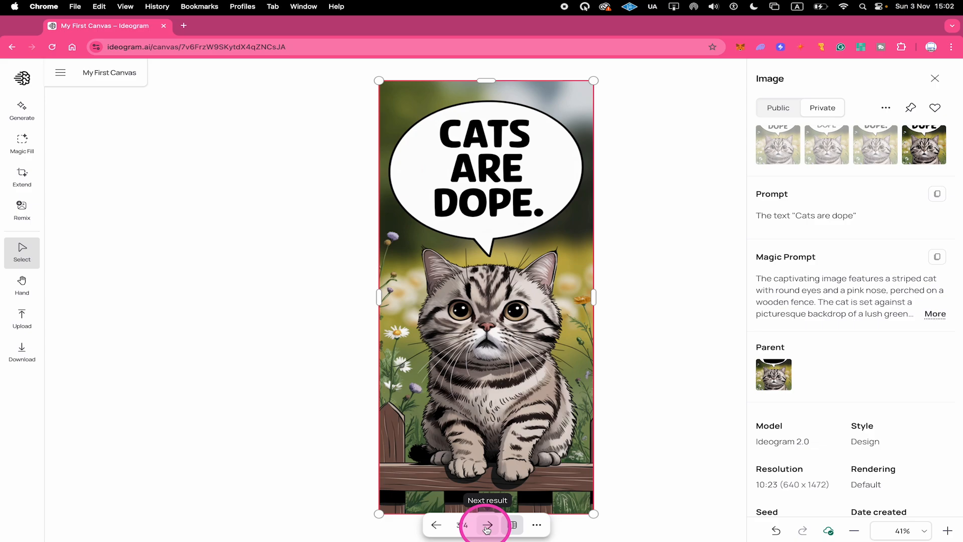
pyautogui.click(487, 524)
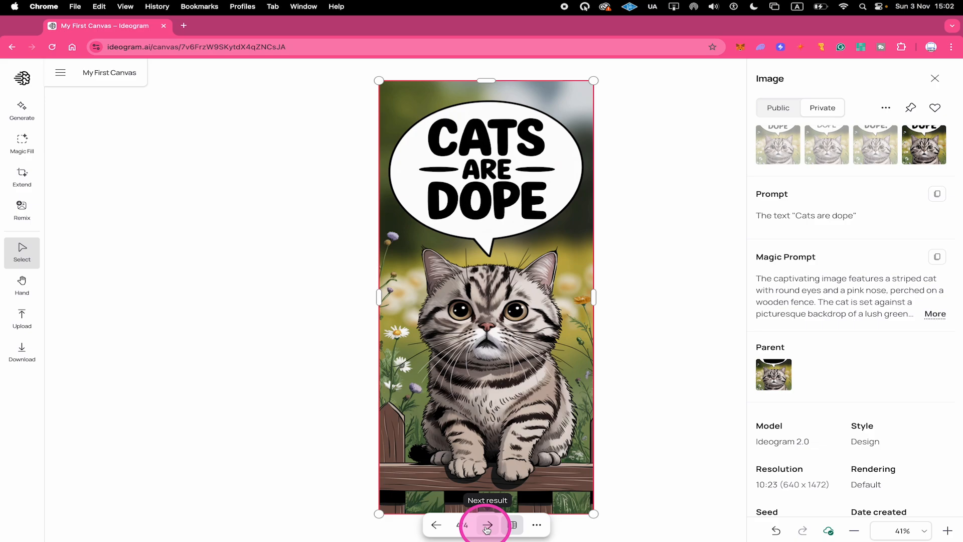